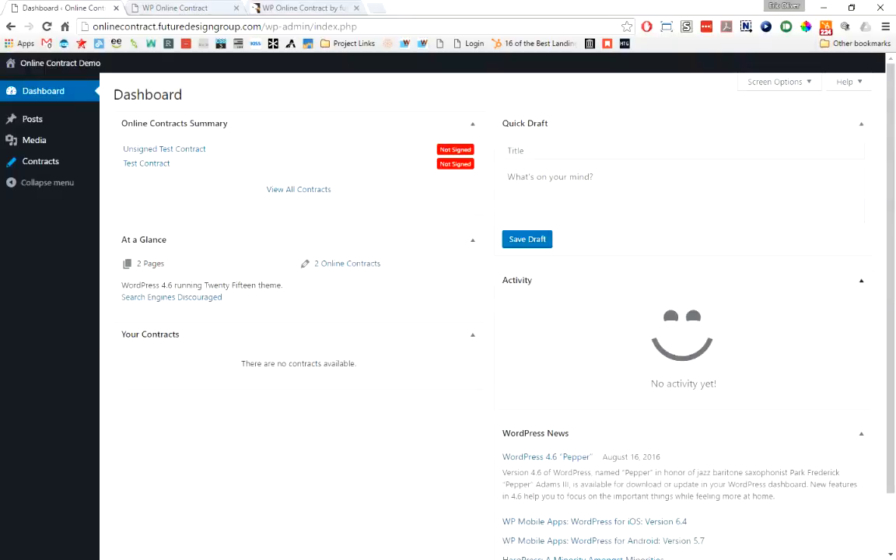
Collapse the Quick Draft, Activity and WordPress News boxes on the dashboard.
click(871, 123)
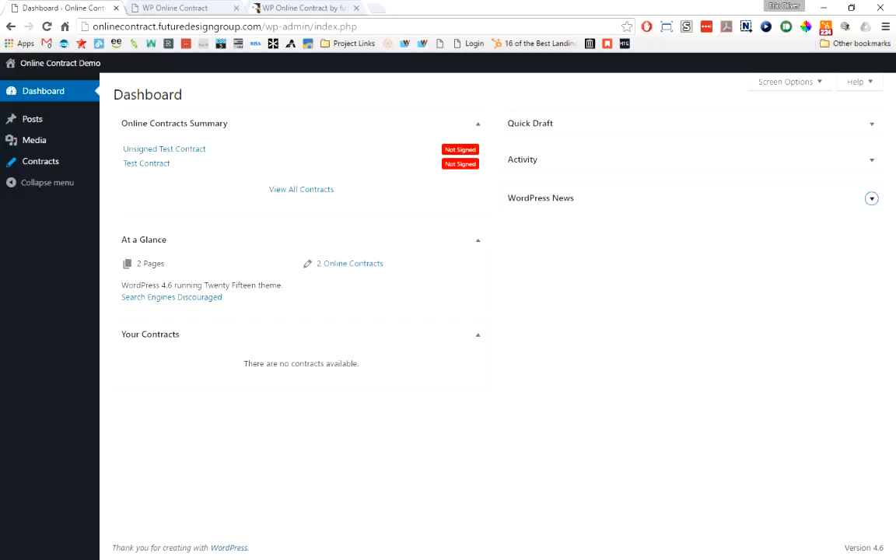
Go to Contracts > Settings in the admin sidebar to reach the plugin's settings page.
click(41, 160)
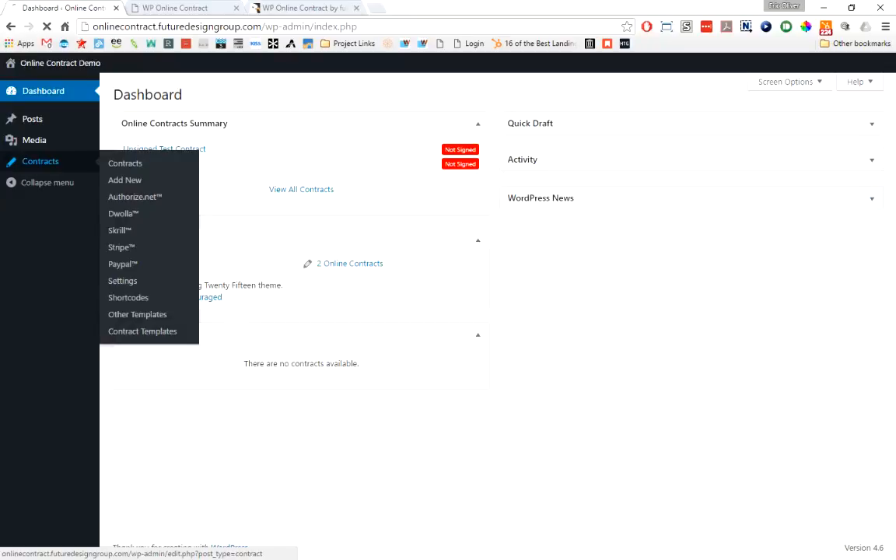
click(124, 163)
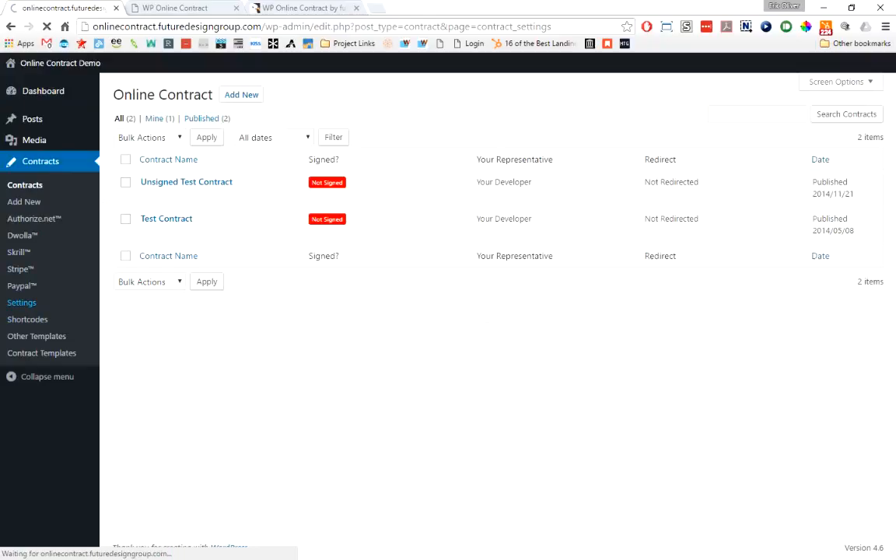
click(22, 302)
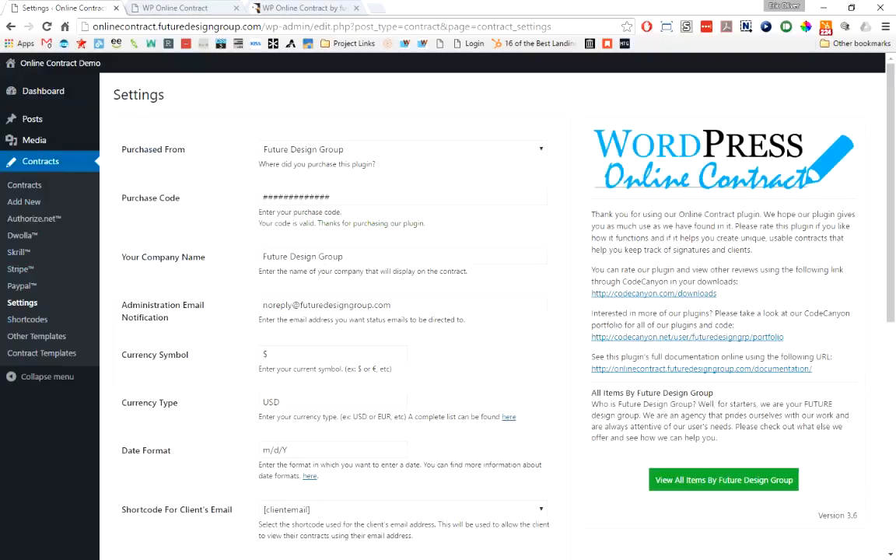
Change the Purchased From setting from Future Design Group to CodeCanyon.
click(401, 149)
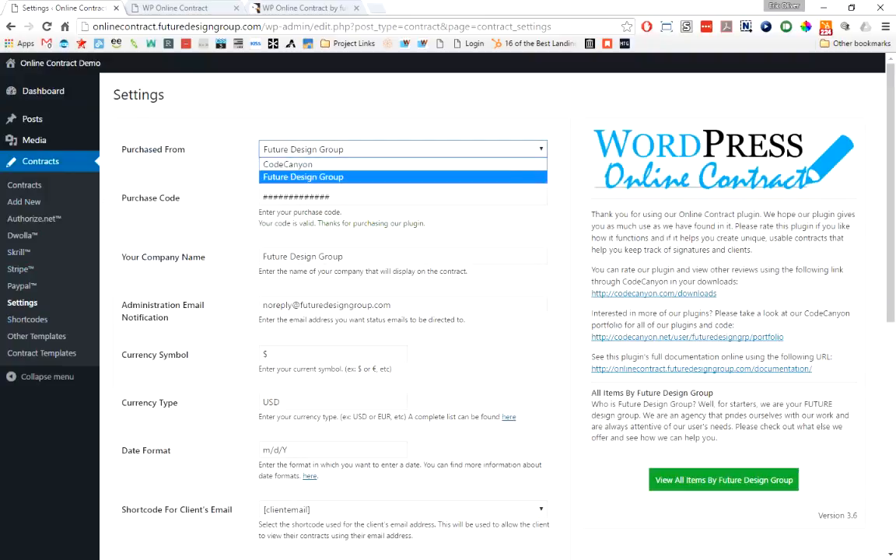
click(286, 164)
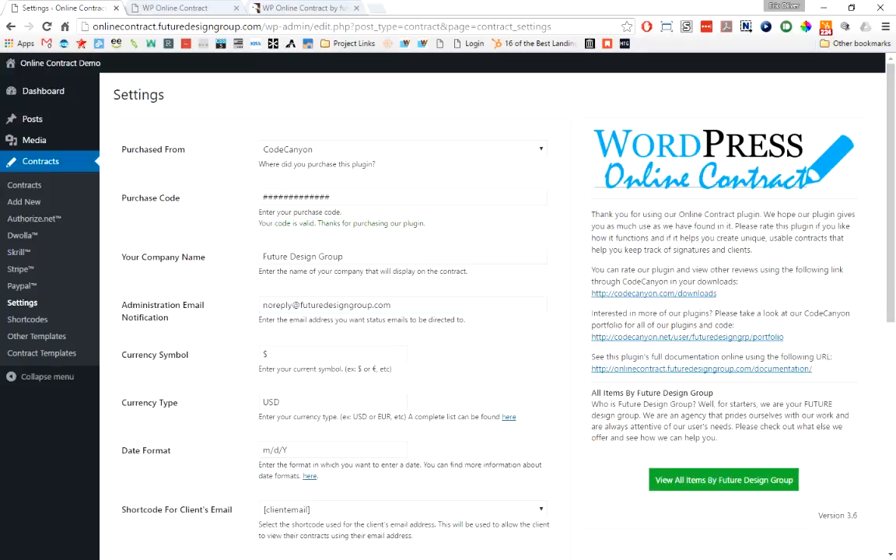
scroll(down, 3)
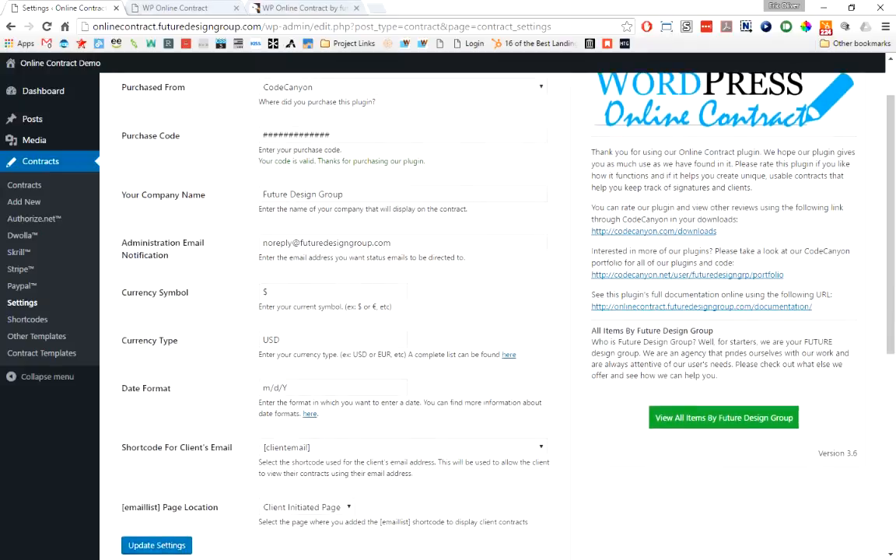
scroll(down, 3)
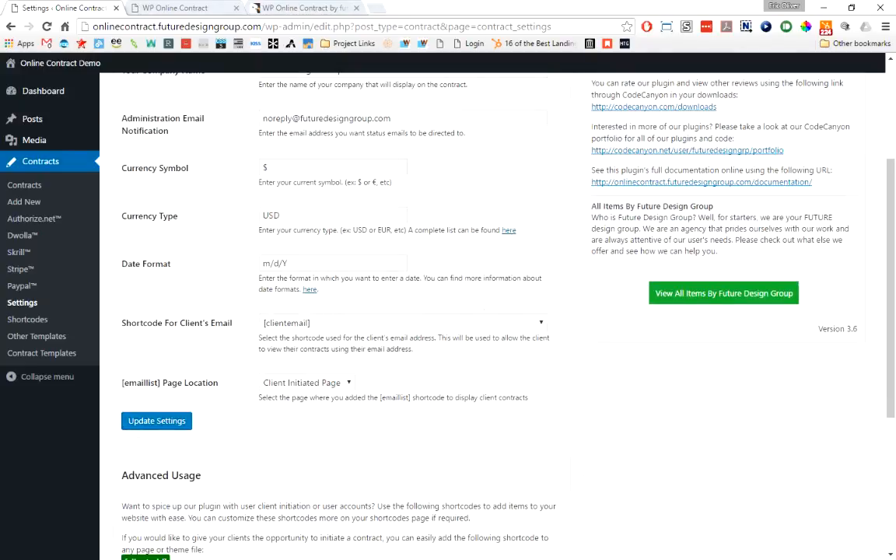
mouse_move(309, 288)
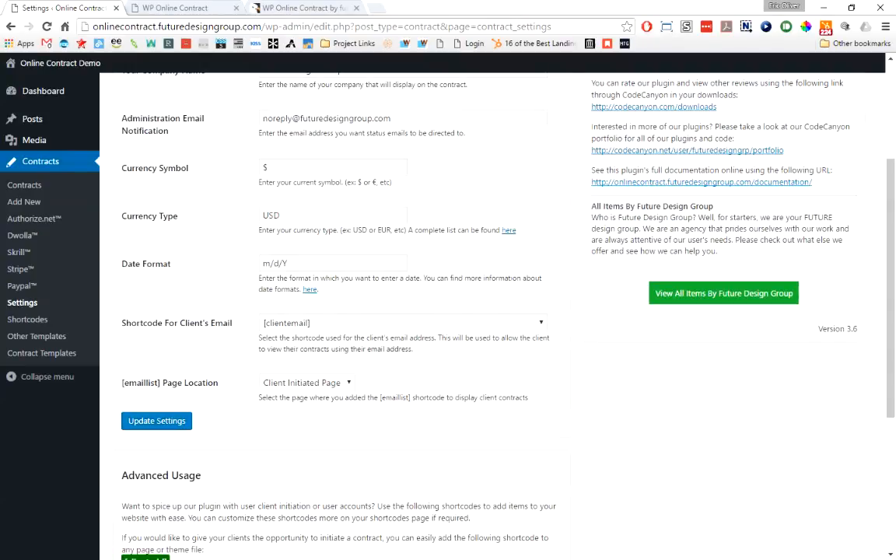
scroll(down, 3)
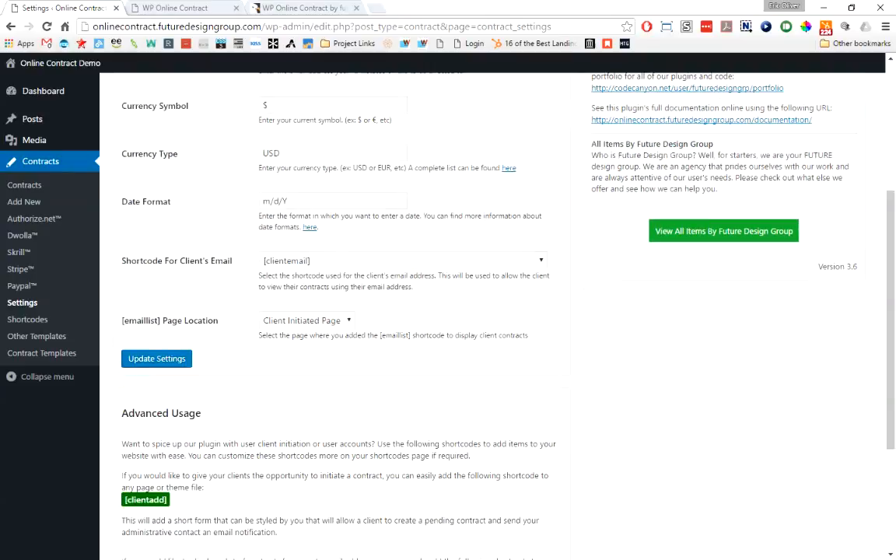
click(401, 261)
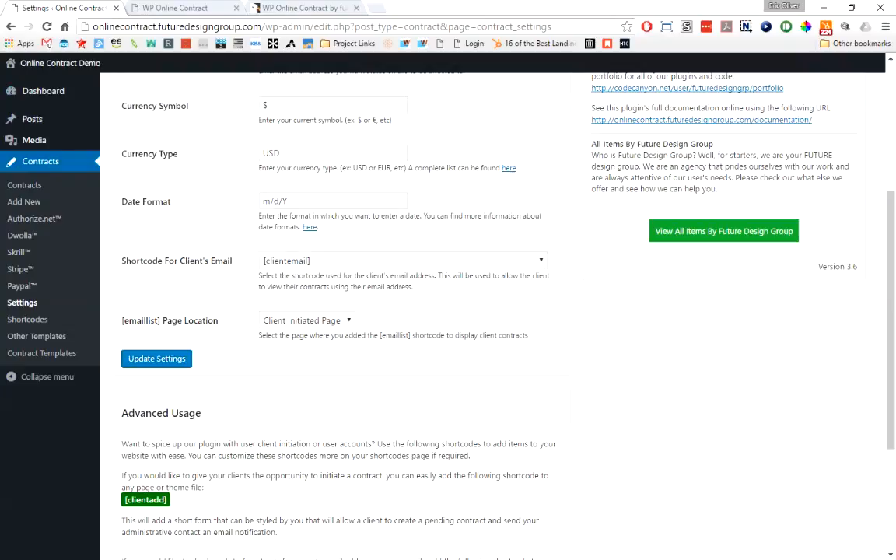
Keep Client Initiated Page as the [emaillist] location and visit the public demo site.
click(305, 320)
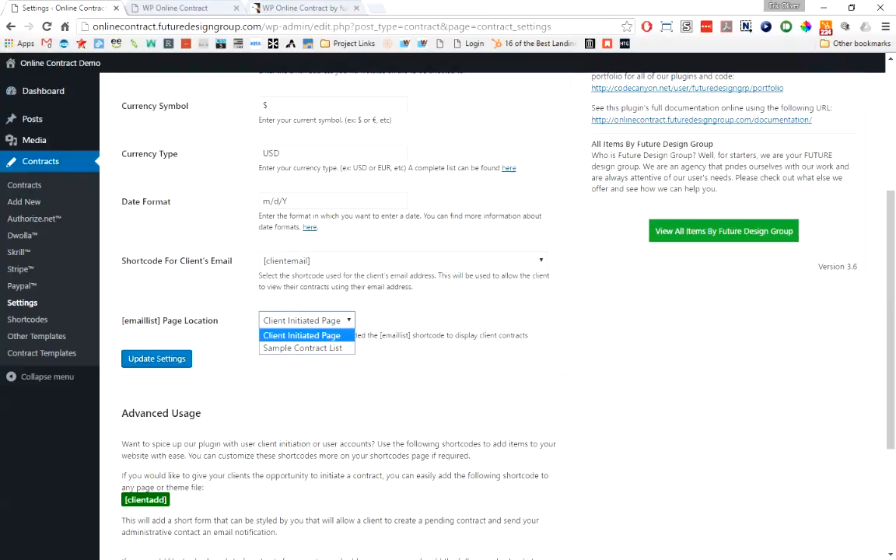
click(302, 336)
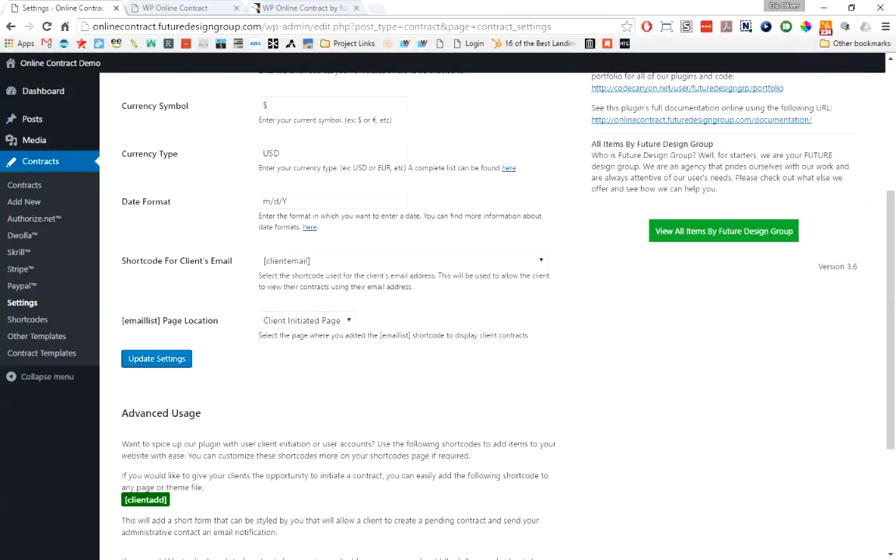
scroll(down, 3)
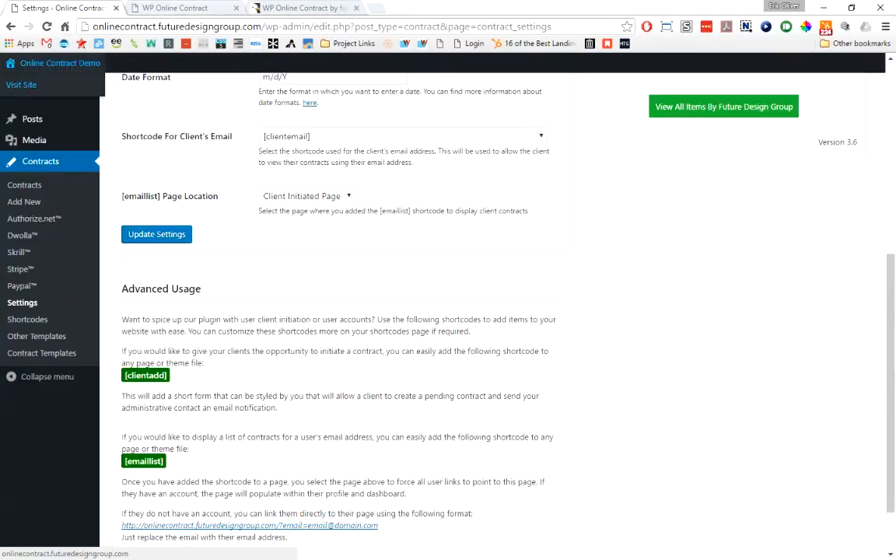
click(184, 7)
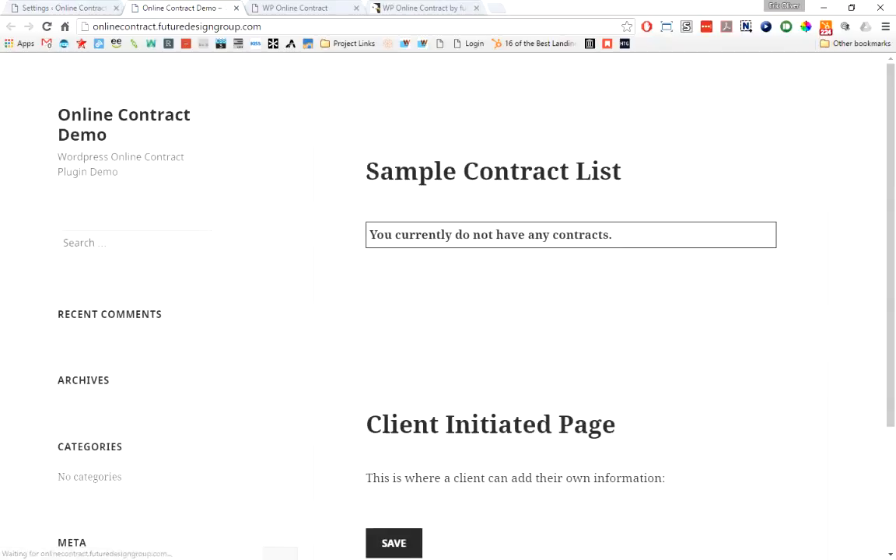